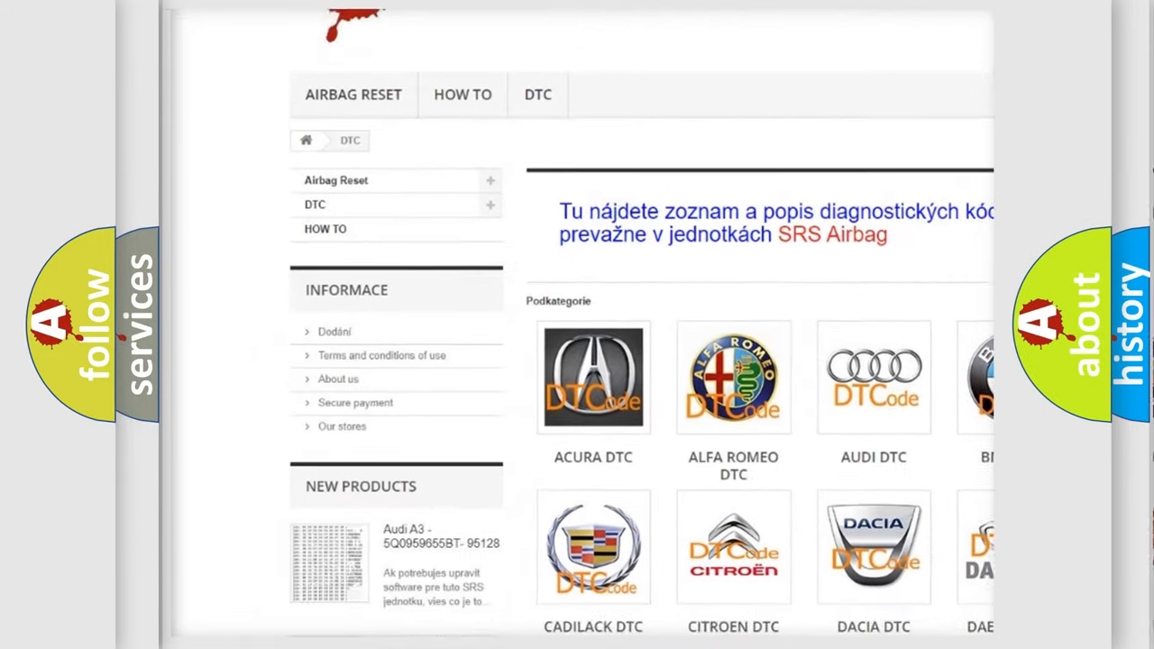
scroll("down", 3)
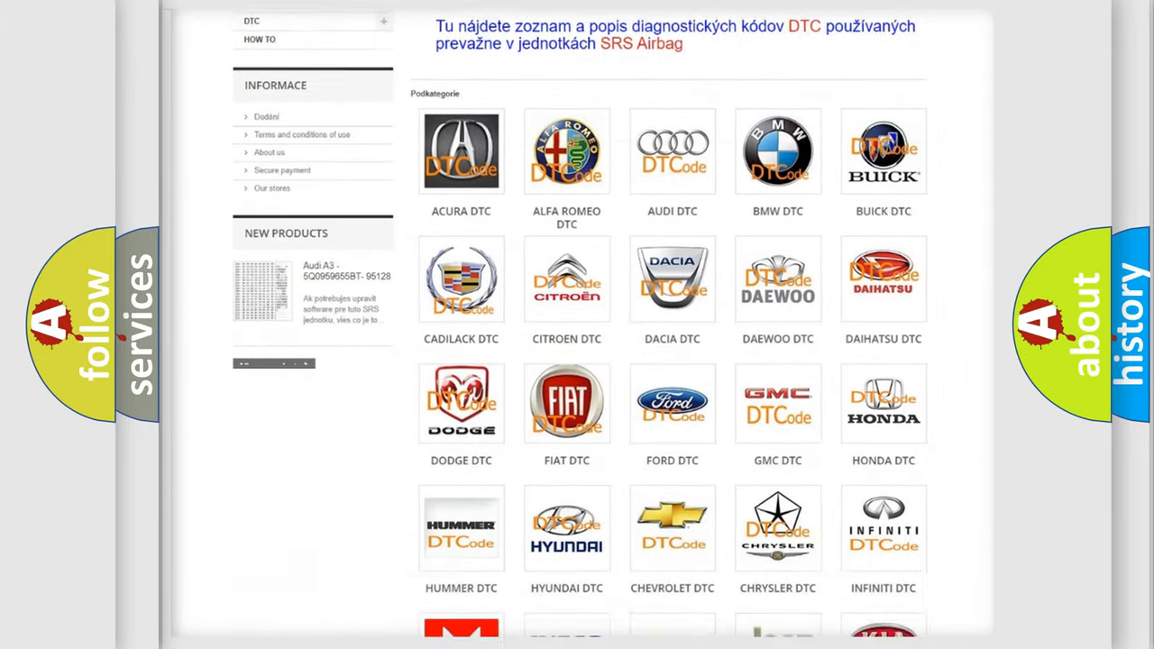
scroll("down", 3)
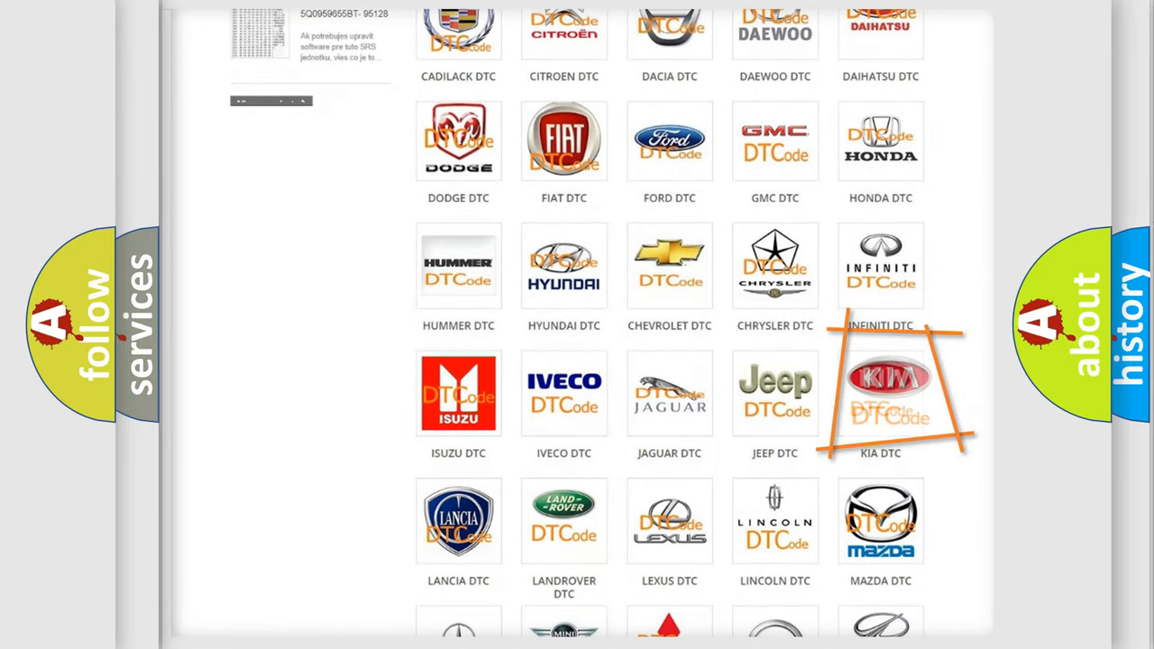